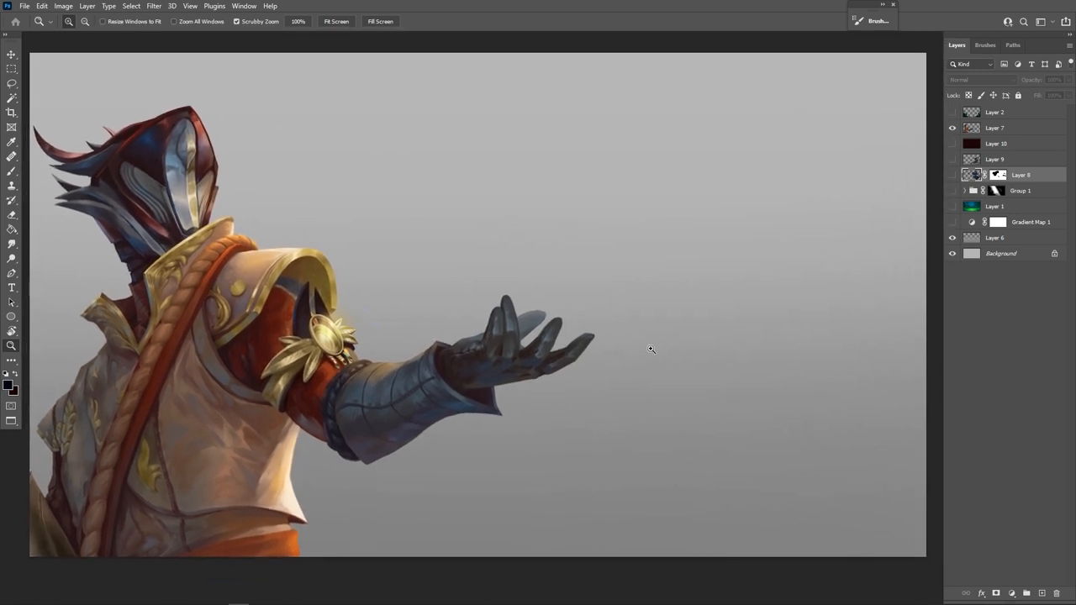
mouse_move(380, 328)
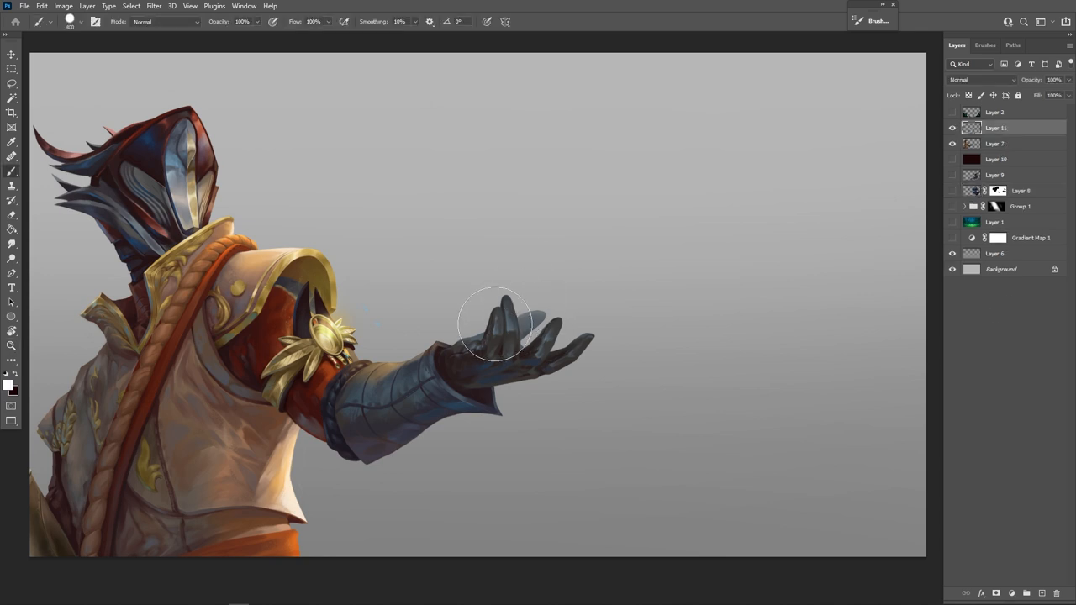
mouse_move(538, 245)
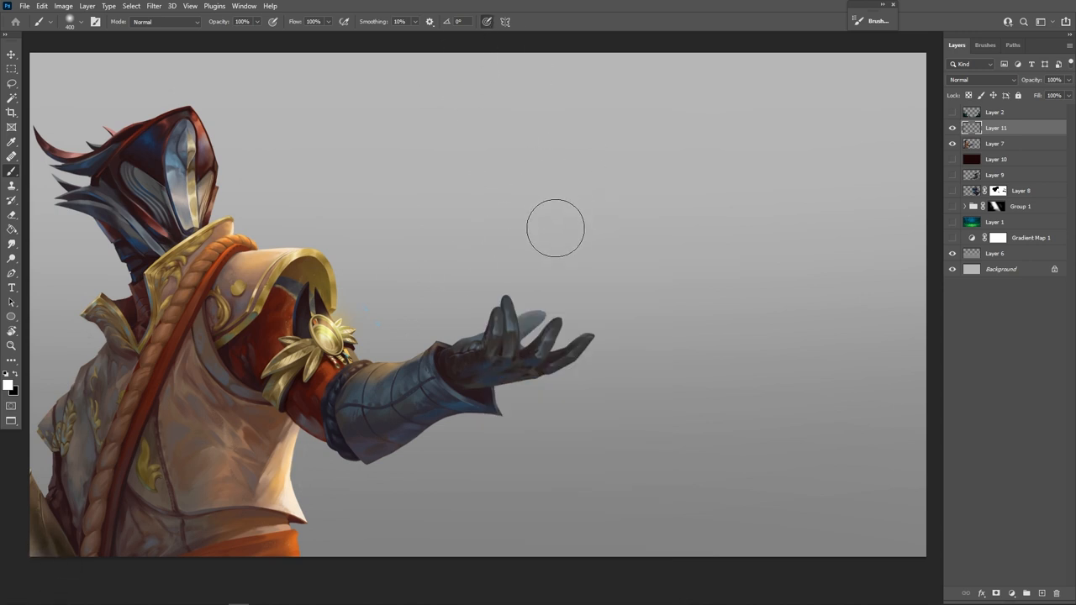
Dab a soft round white glow just above the character's outstretched hand.
left_click(535, 210)
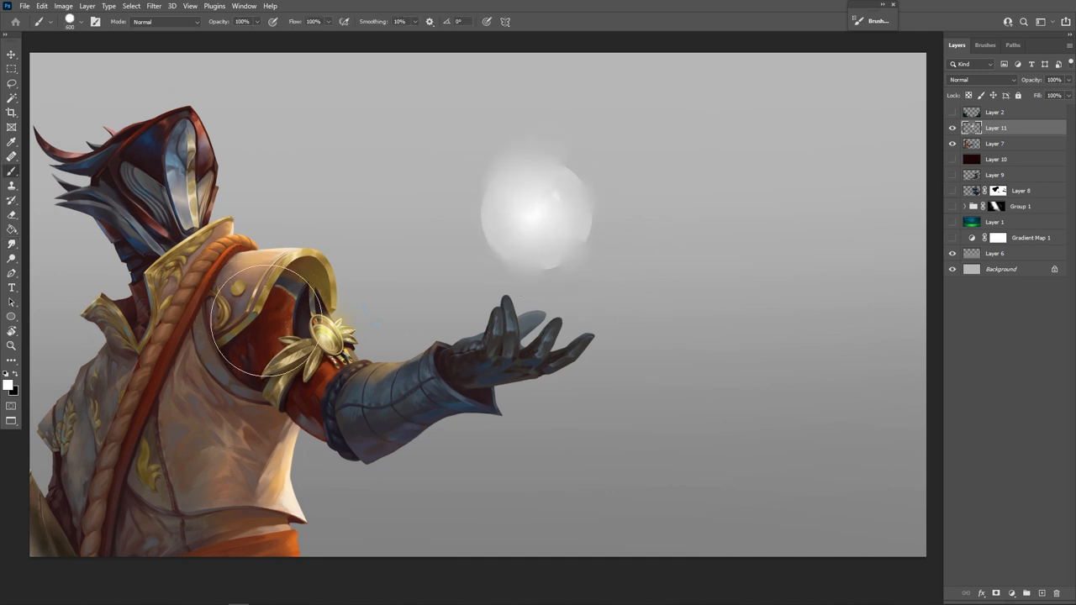
Choose a deep blue foreground colour and brush soft blue shading into the orb's lower left.
left_click(10, 384)
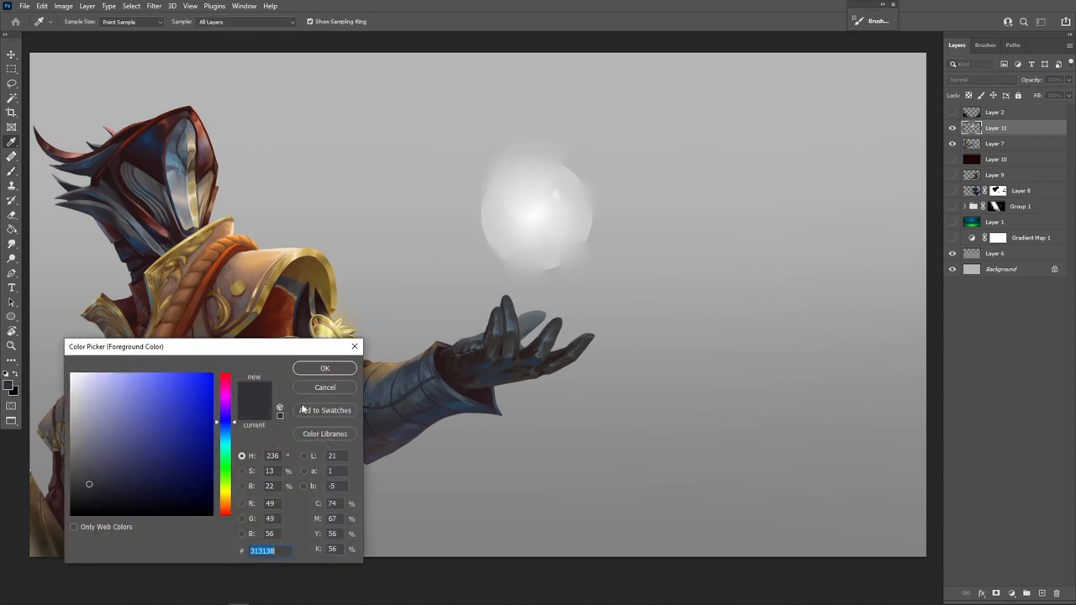
left_click(172, 481)
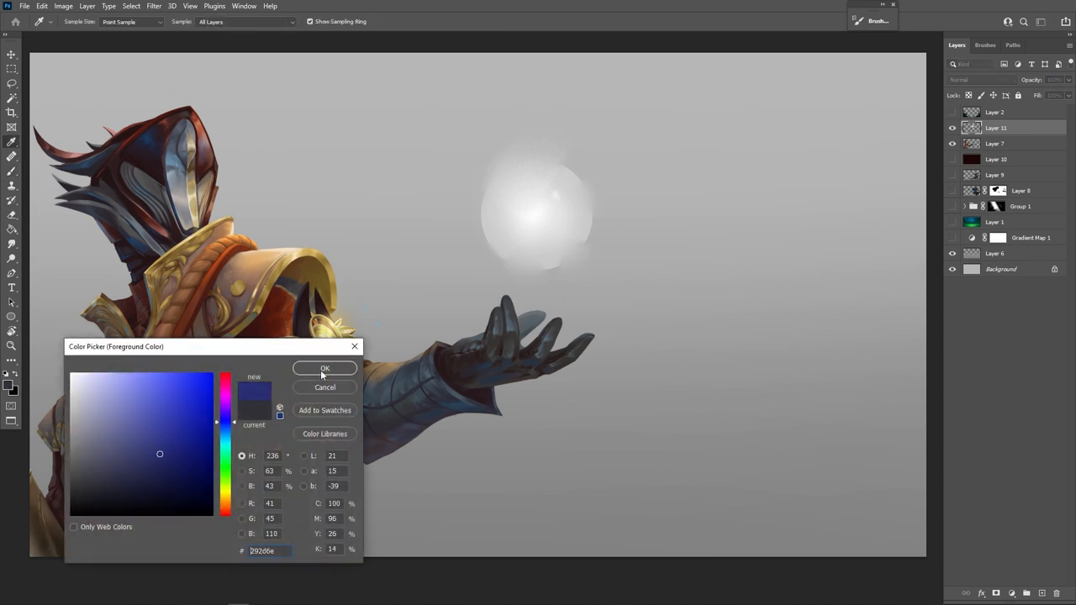
left_click(325, 368)
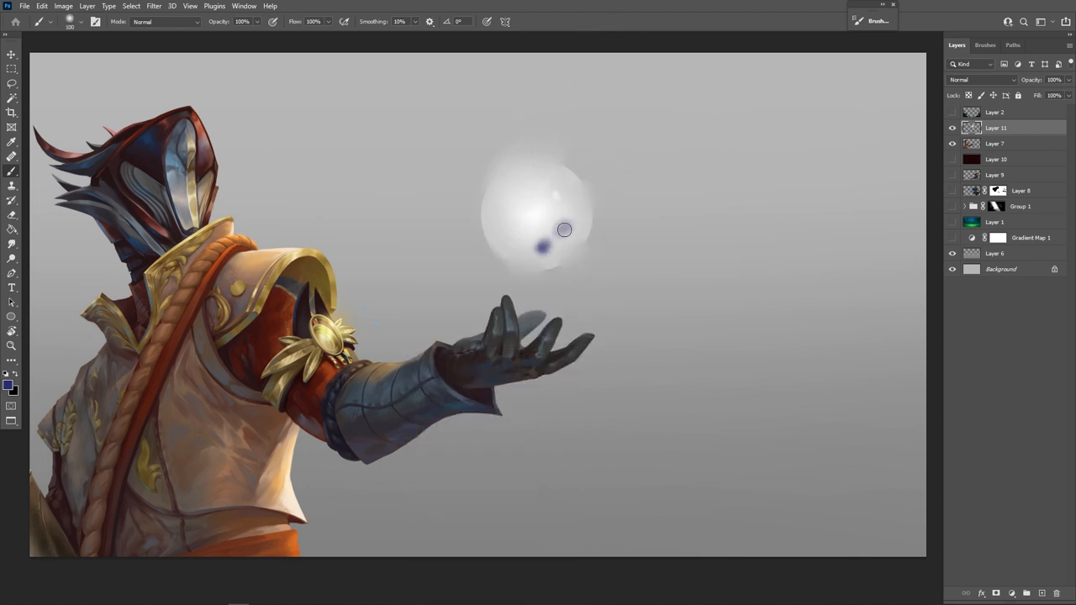
left_click_drag(564, 229, 520, 244)
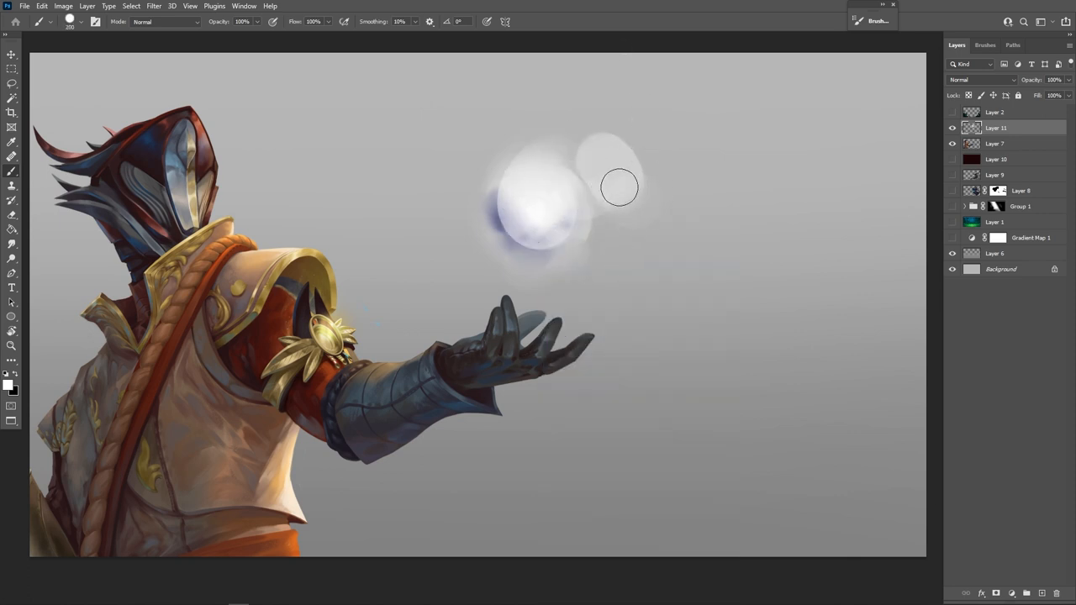
Paint white smoky trails curling right from the orb and a thin wisp rising at upper left.
left_click_drag(619, 187, 512, 242)
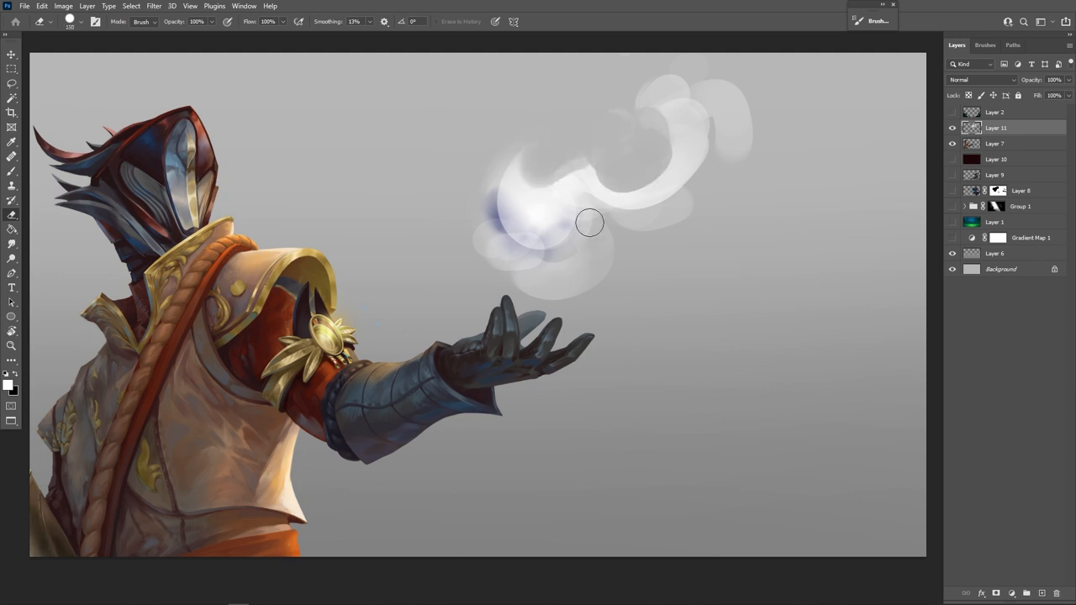
left_click_drag(589, 222, 494, 225)
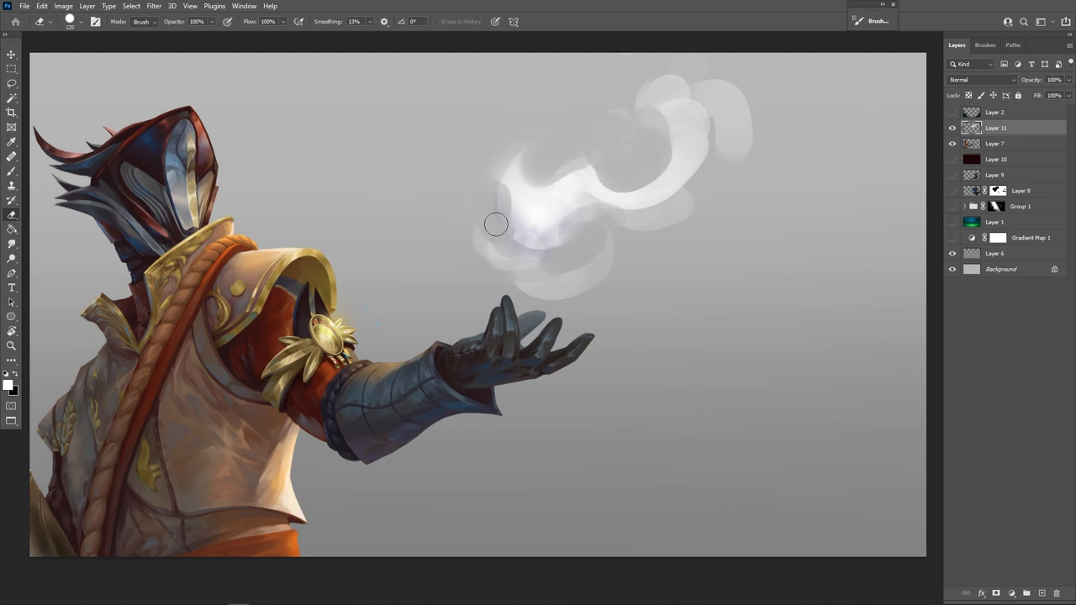
left_click_drag(496, 225, 605, 237)
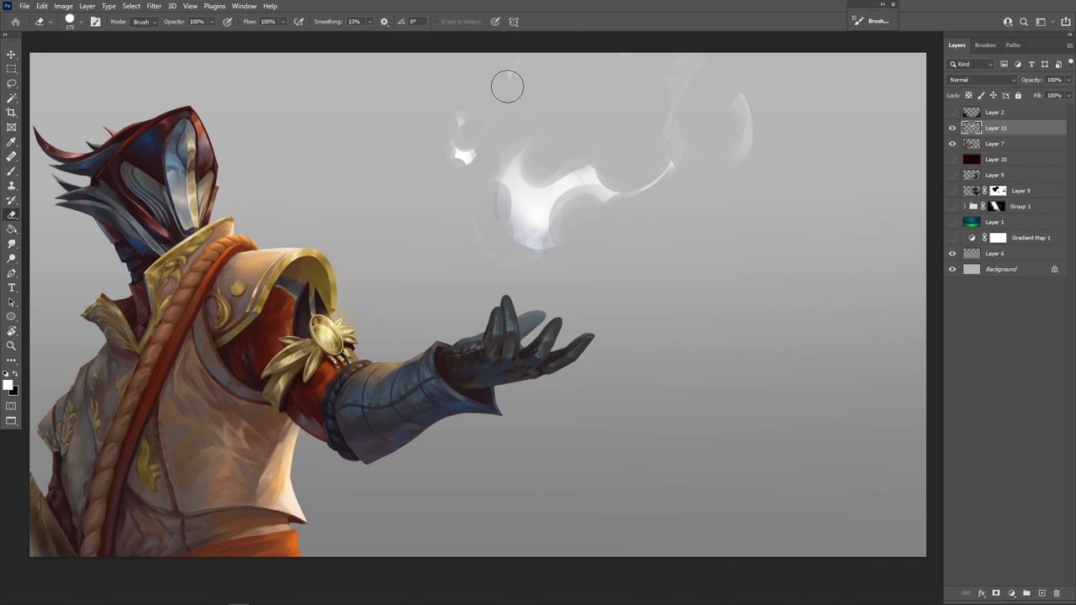
left_click_drag(507, 88, 486, 135)
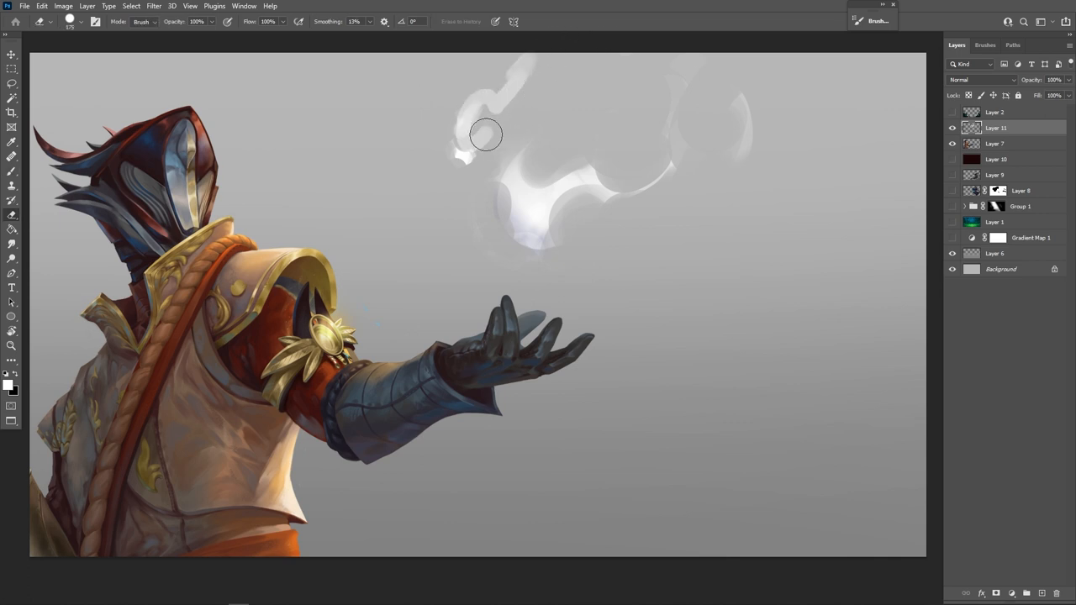
left_click_drag(484, 138, 538, 96)
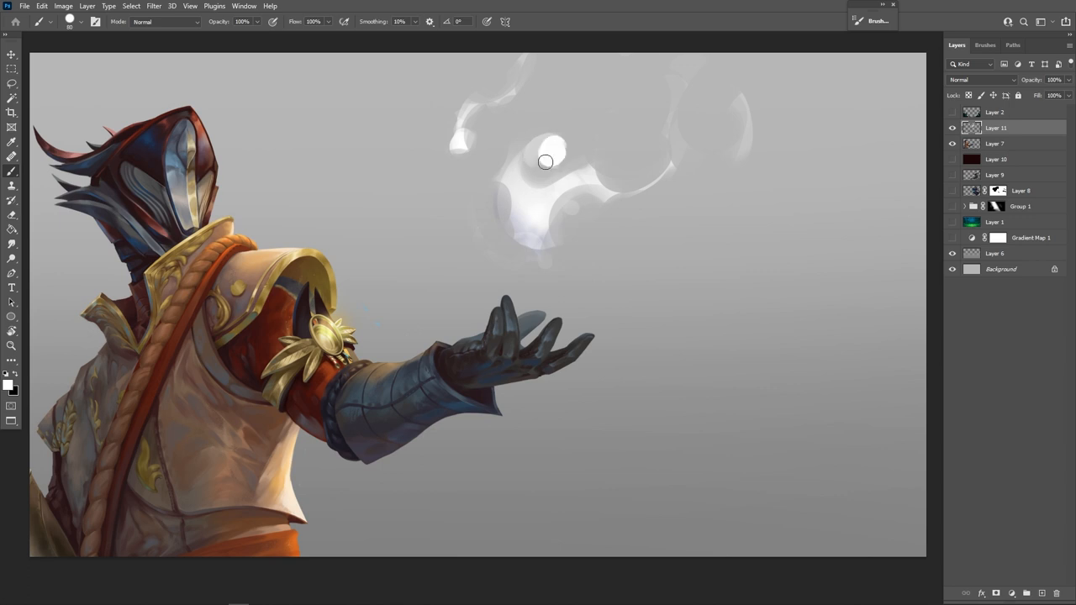
Paint a bright core with a streak snaking upward and blend smoky curls around it.
left_click_drag(545, 161, 632, 65)
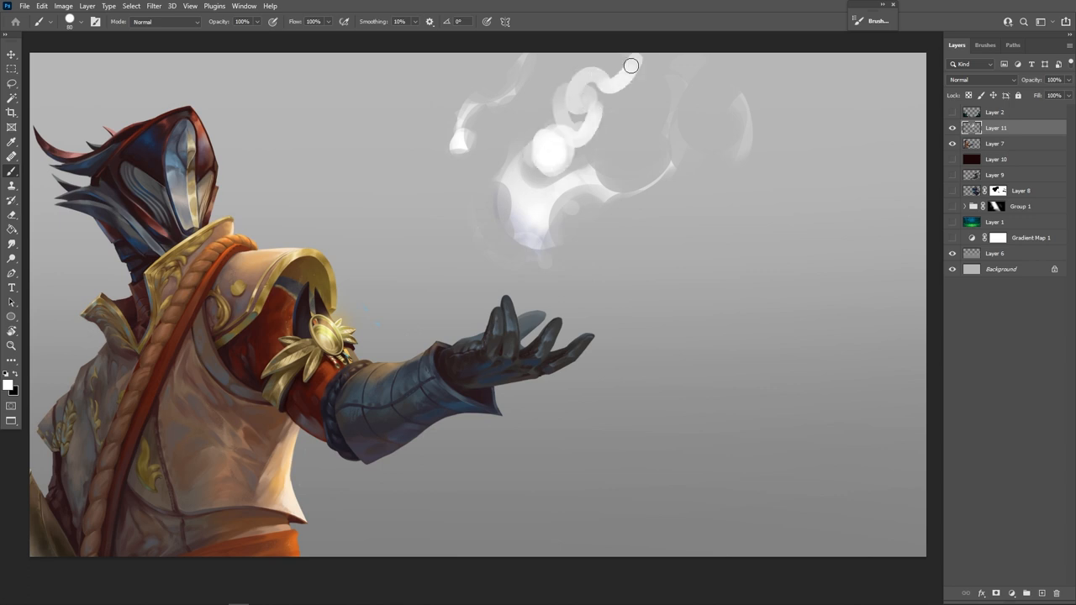
left_click_drag(632, 65, 518, 175)
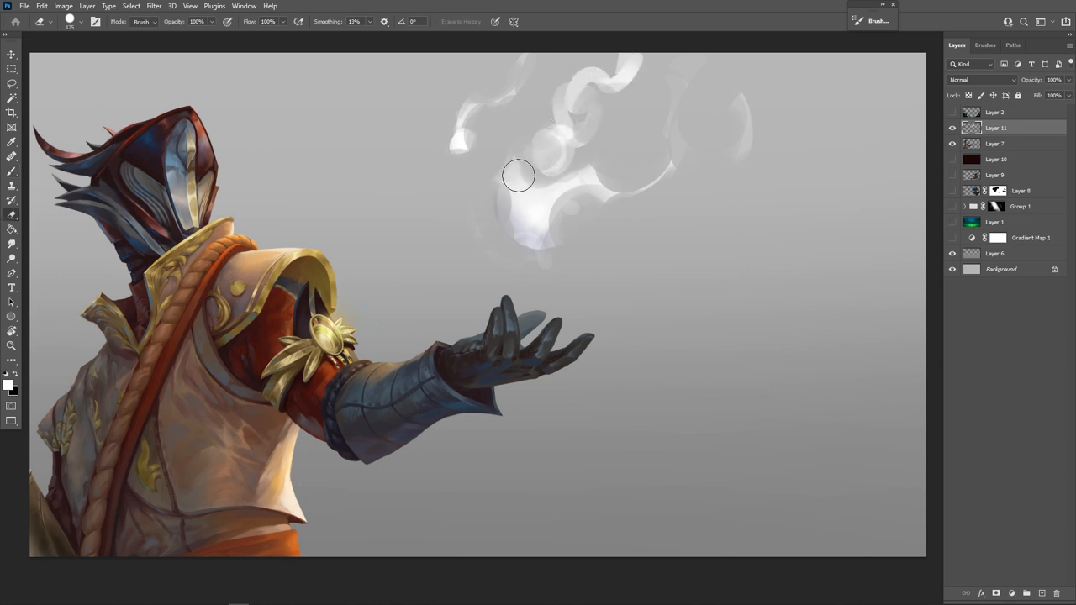
left_click_drag(518, 175, 532, 242)
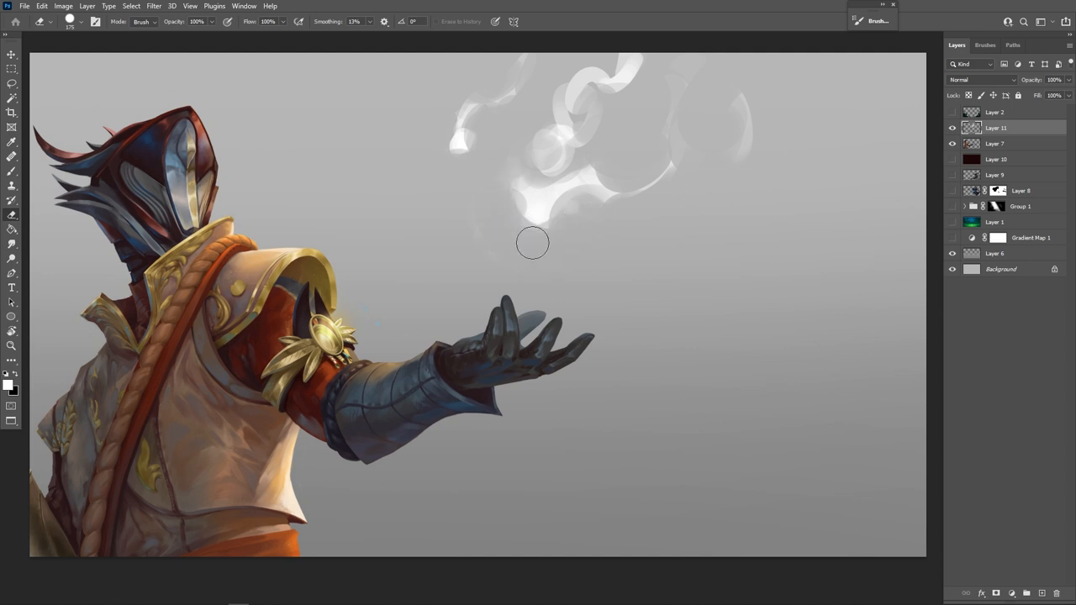
left_click_drag(535, 243, 535, 225)
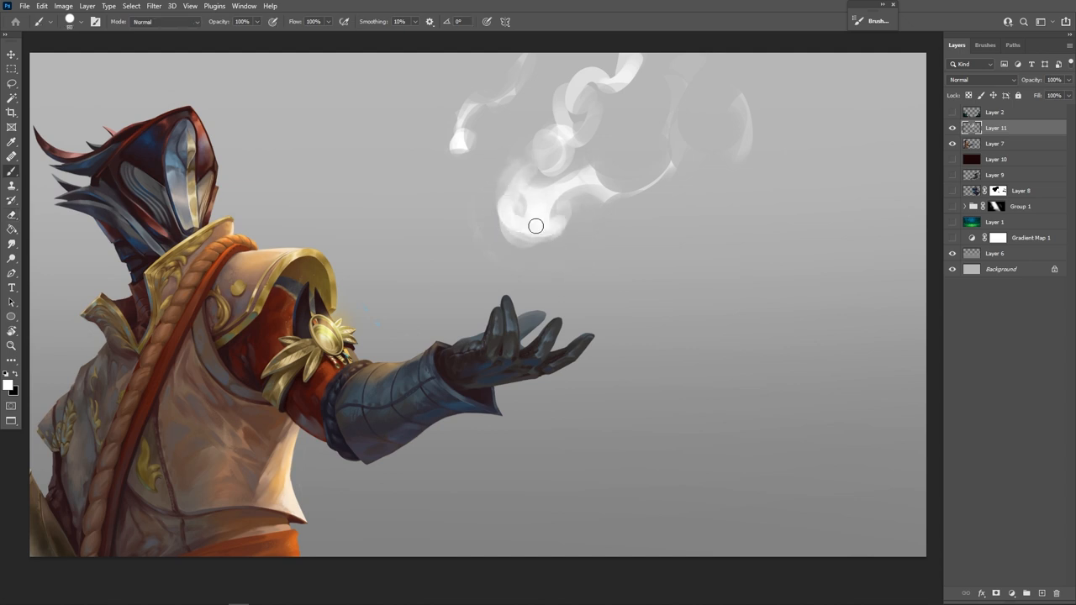
left_click_drag(535, 226, 568, 227)
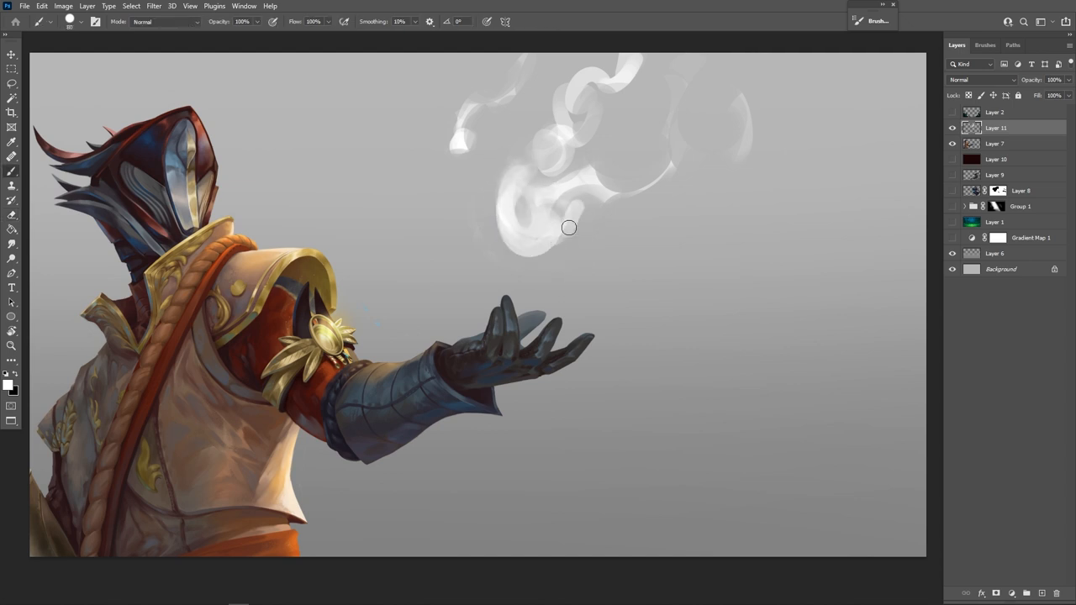
left_click_drag(569, 227, 523, 246)
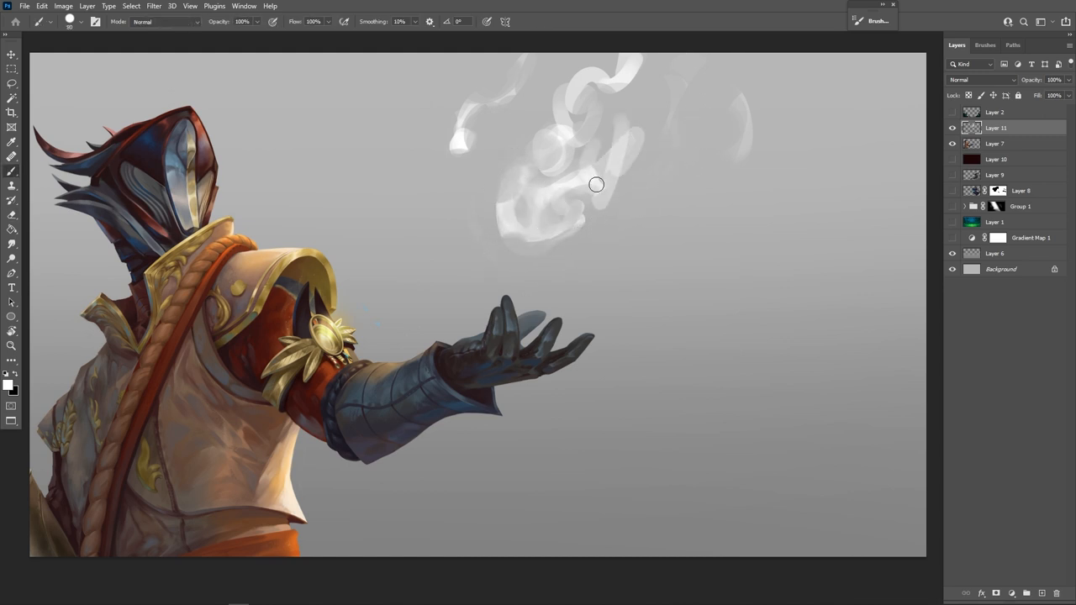
Add faint smoke strands to the right and brighten the round head of the wisp.
left_click_drag(595, 185, 575, 125)
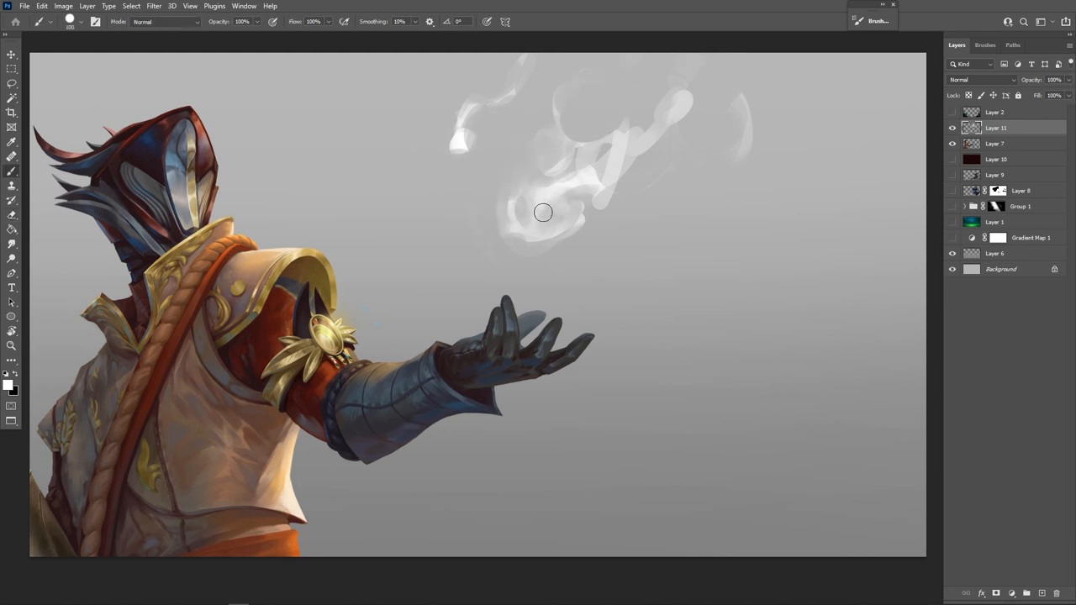
left_click_drag(543, 212, 568, 195)
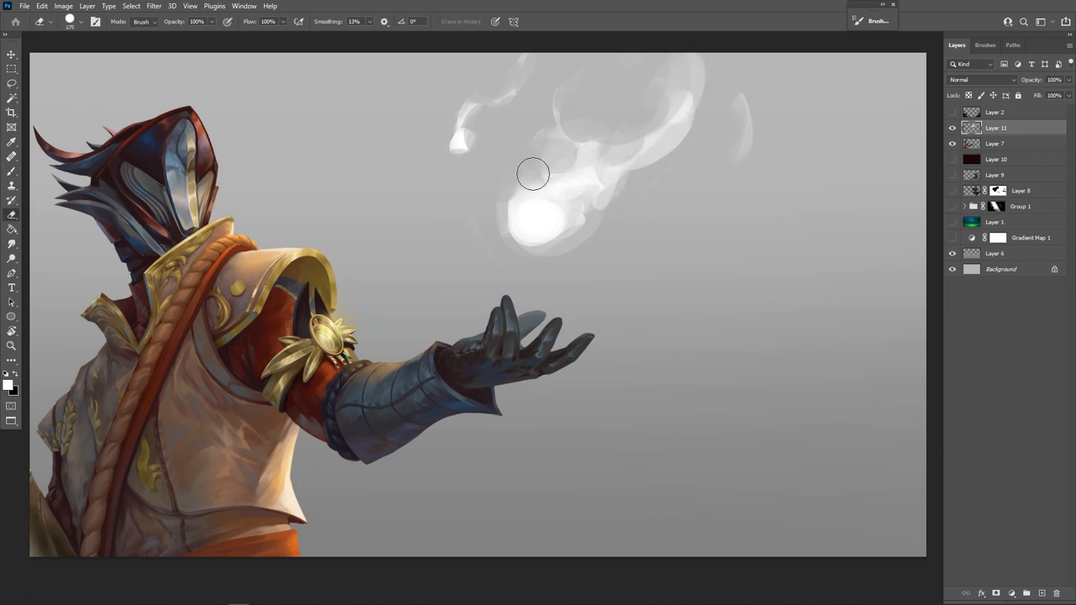
left_click_drag(533, 174, 713, 131)
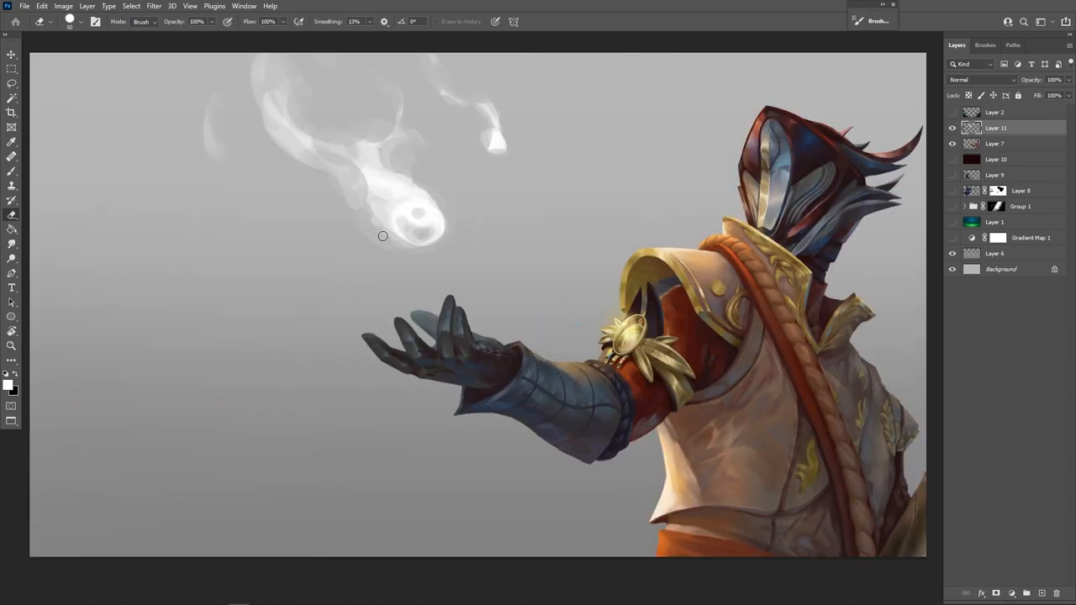
Soften the wisp's trailing smoke and switch the paint colour to a light cyan.
left_click_drag(383, 235, 366, 193)
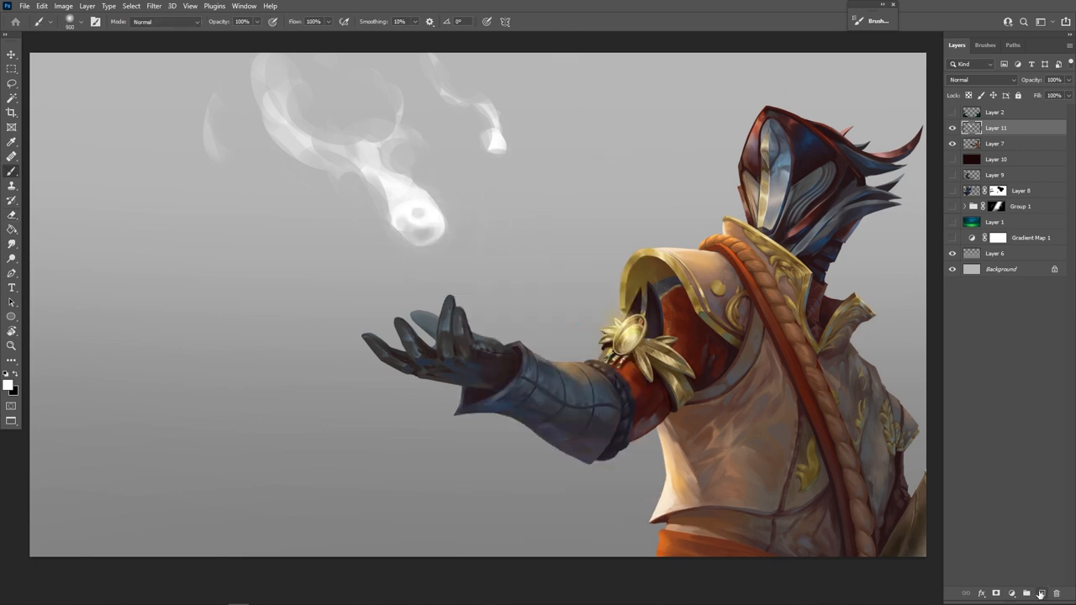
left_click(7, 385)
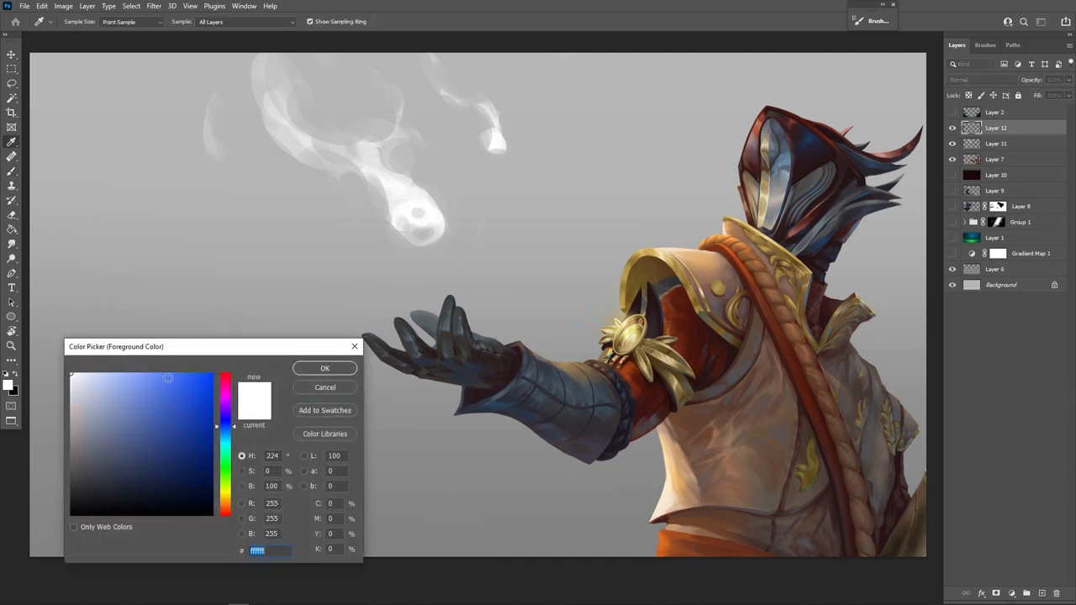
left_click(139, 392)
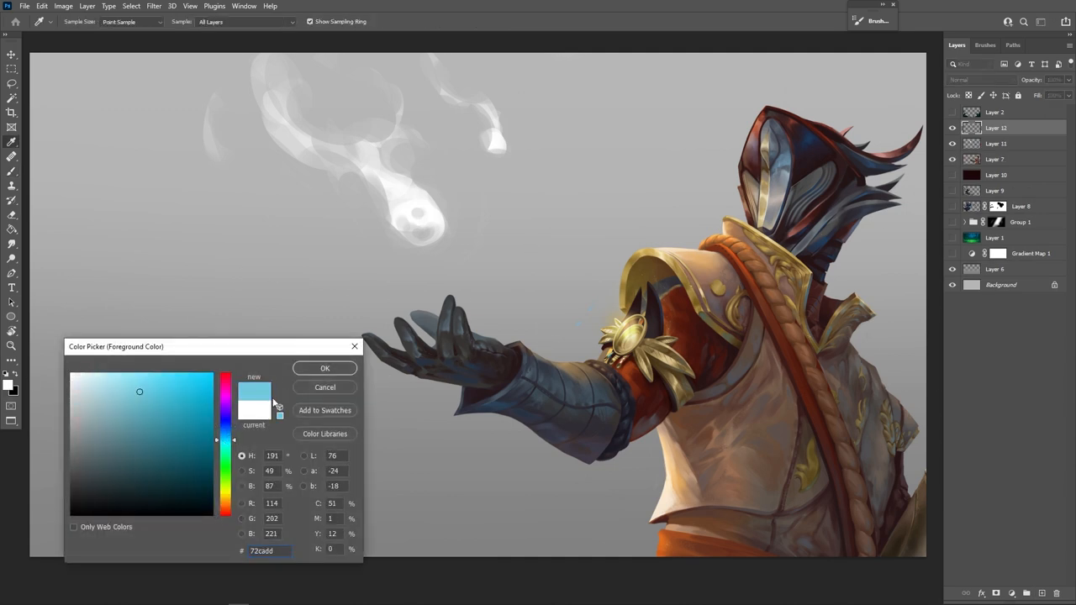
left_click(324, 368)
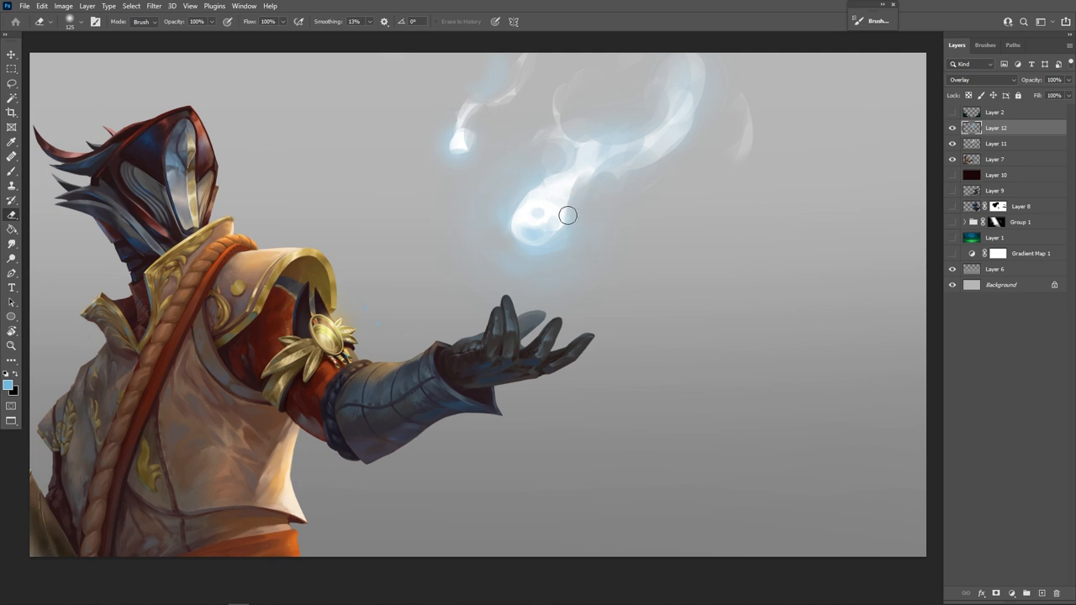
On a separate layer, brush the cyan glow over the wisp's head.
left_click(995, 143)
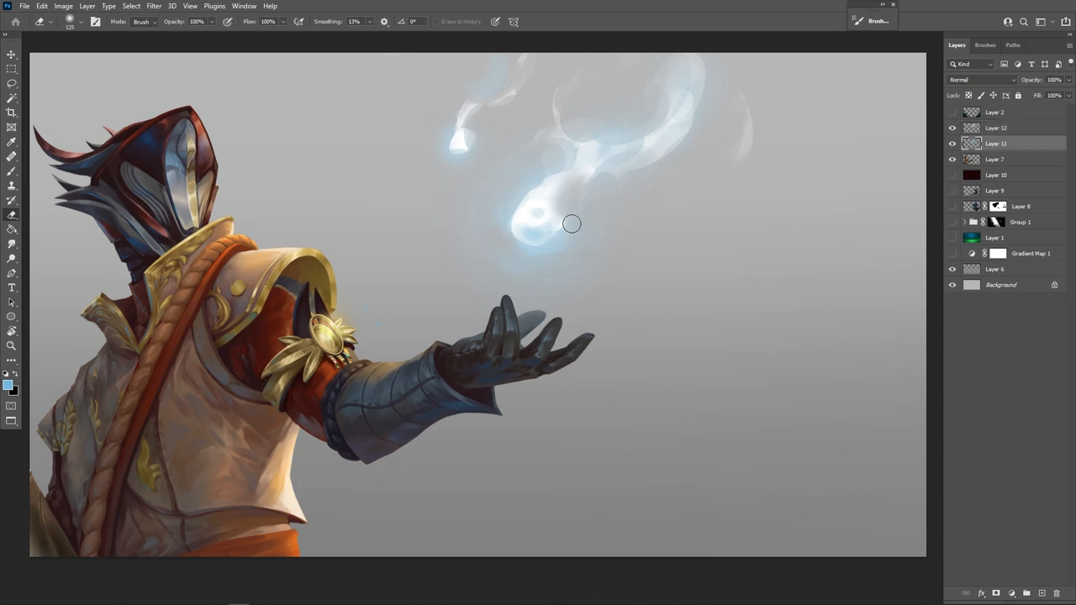
left_click_drag(572, 223, 553, 94)
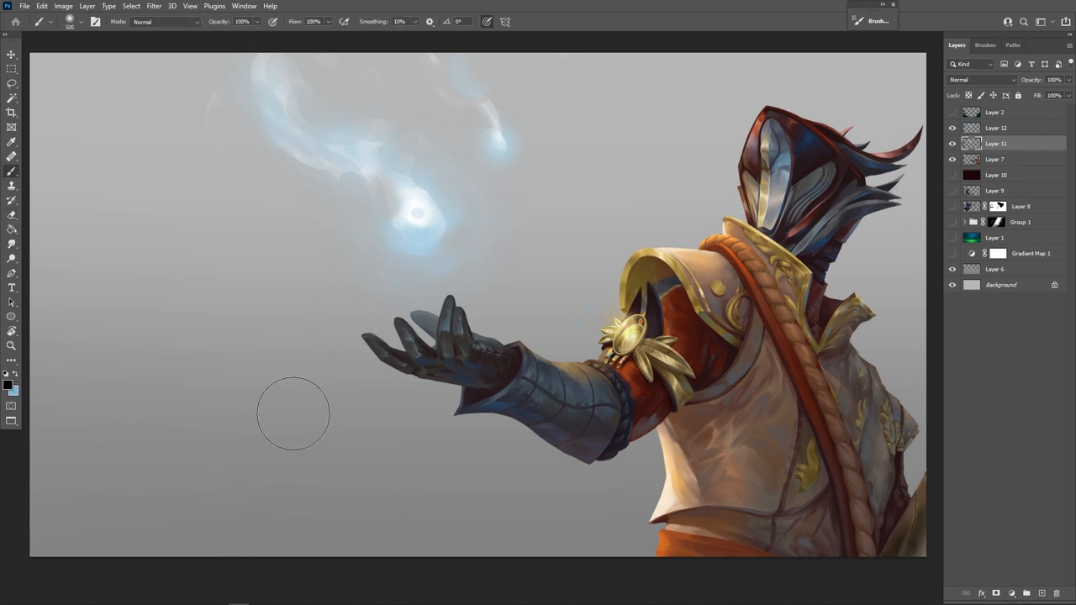
mouse_move(222, 370)
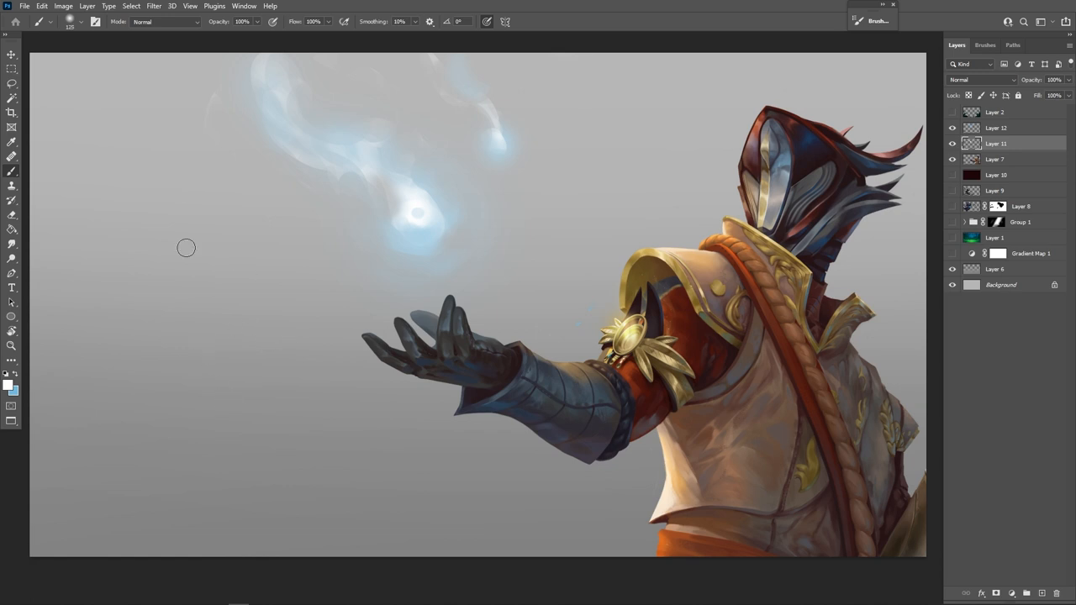
Draw a thin smoky arc curving below the hand with small wisps at its end.
left_click_drag(185, 247, 368, 407)
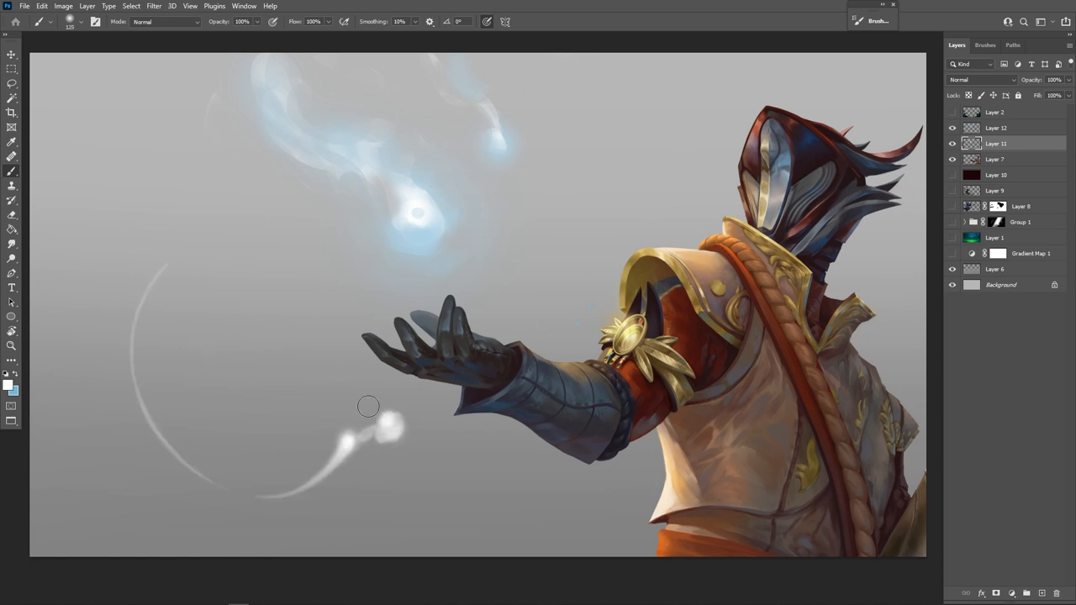
left_click_drag(369, 407, 545, 412)
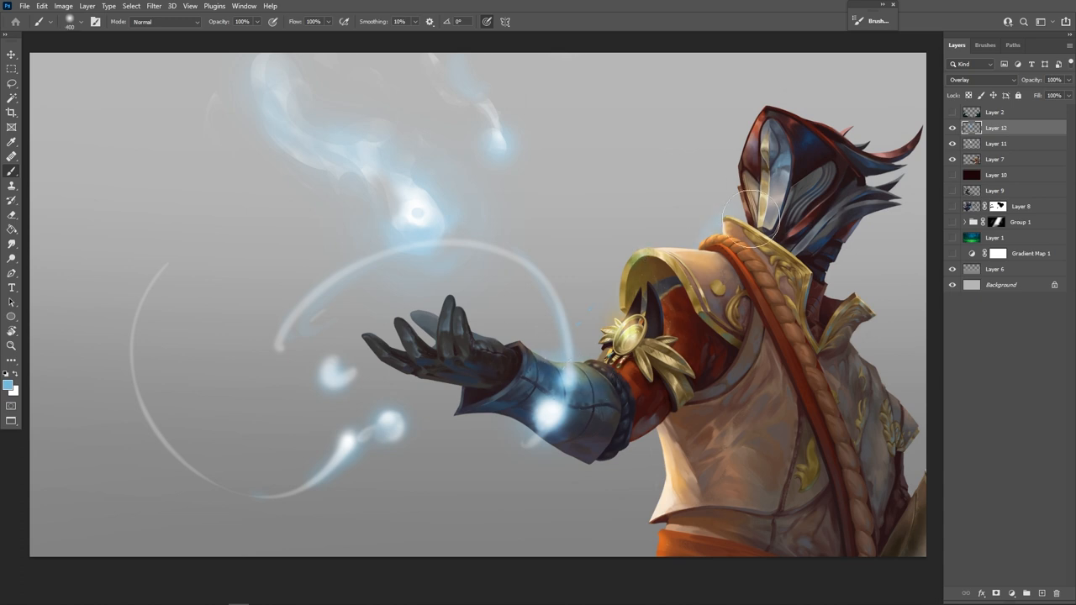
mouse_move(737, 367)
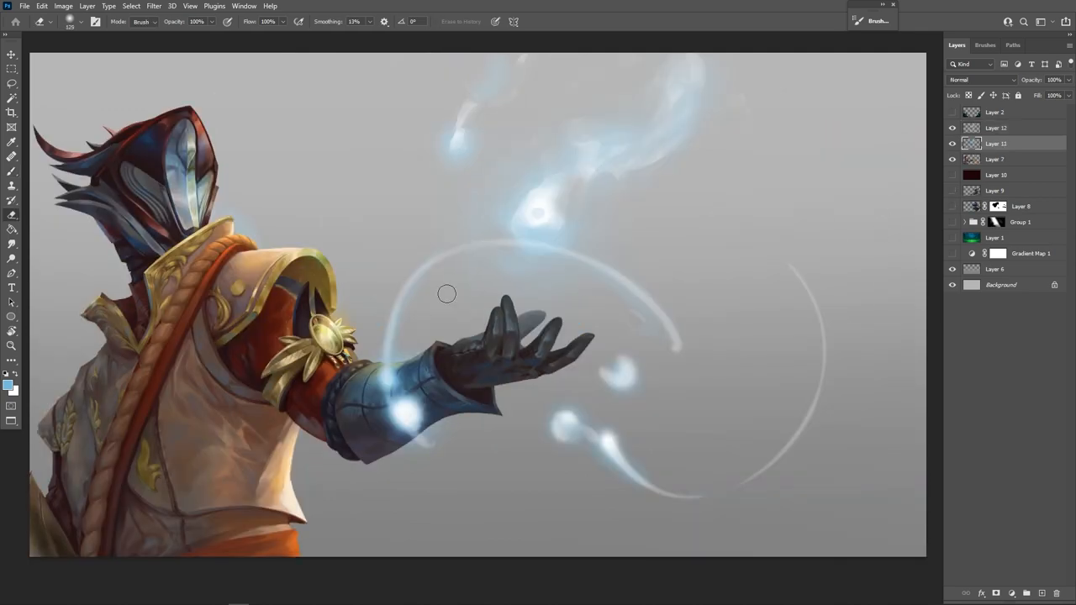
mouse_move(548, 262)
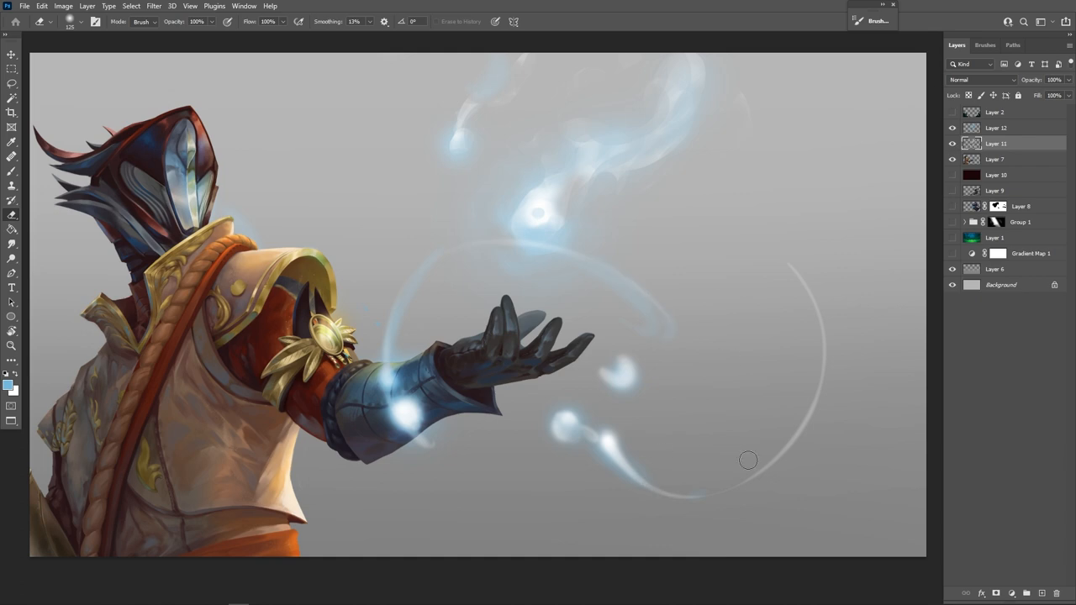
Pick a purple in the Color Picker for the night sky.
left_click(10, 347)
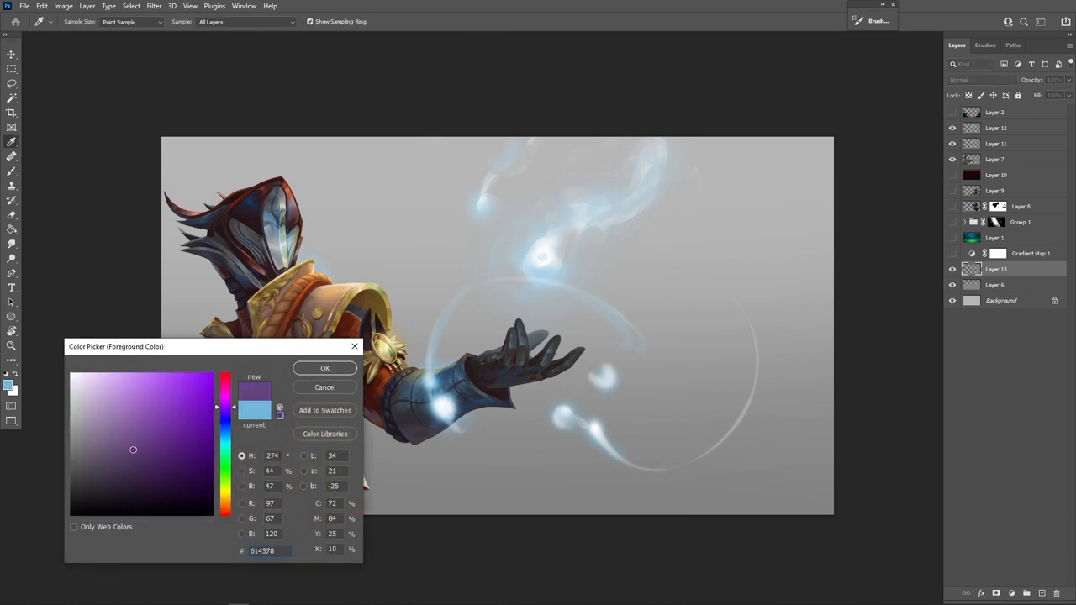
left_click(325, 369)
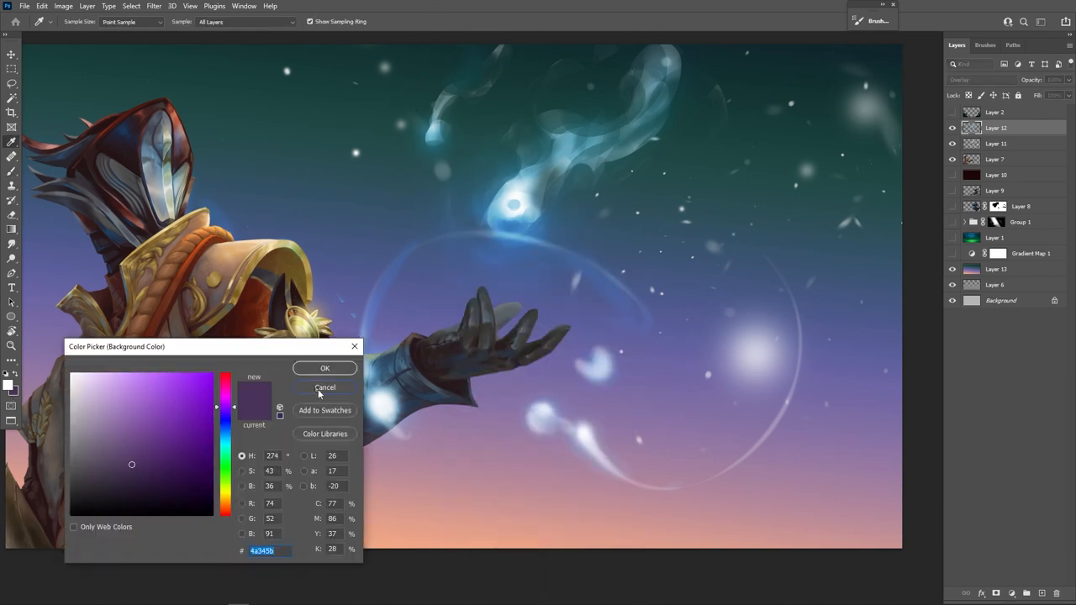
Cancel the background picker and confirm a teal-blue foreground paint colour.
left_click(12, 383)
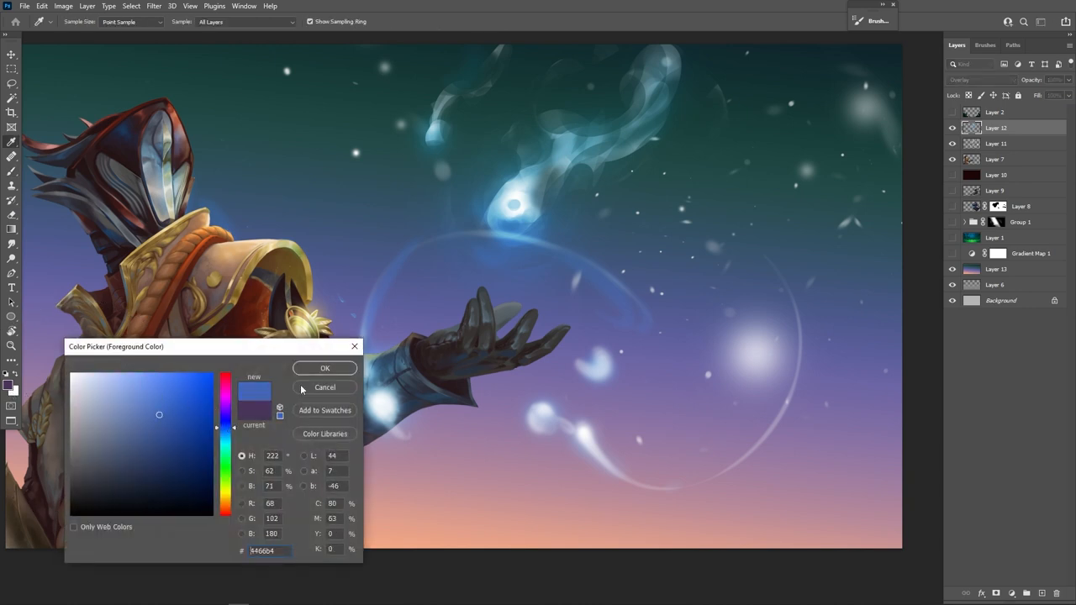
left_click(175, 397)
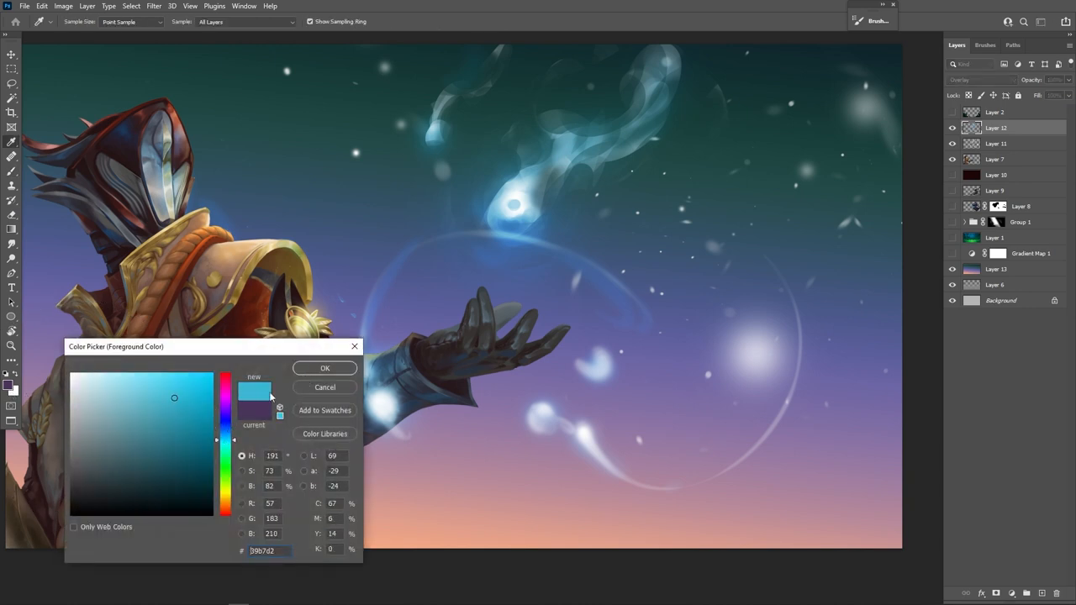
left_click(324, 368)
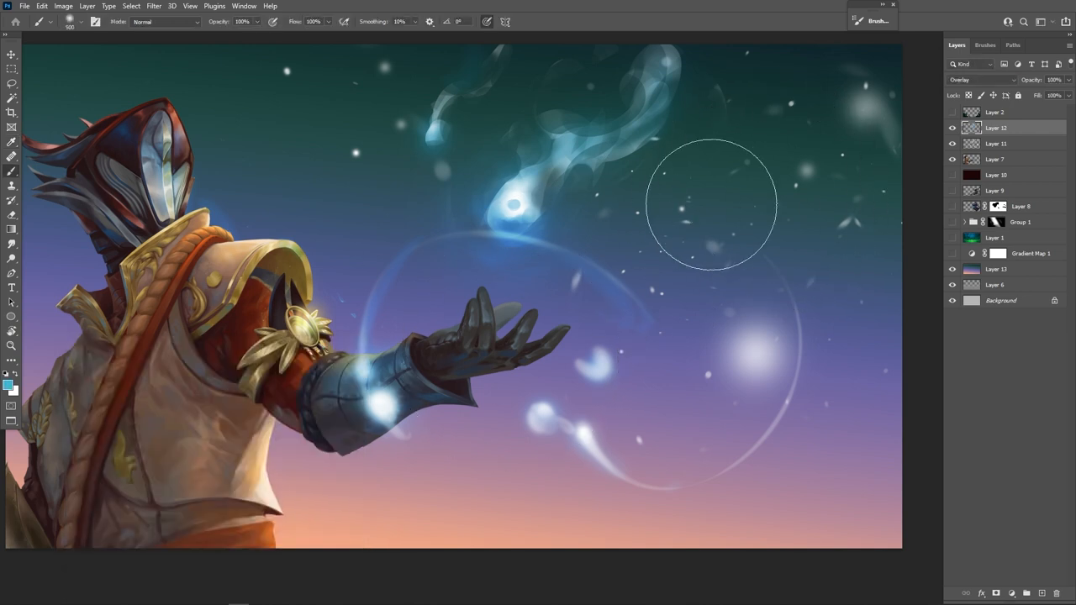